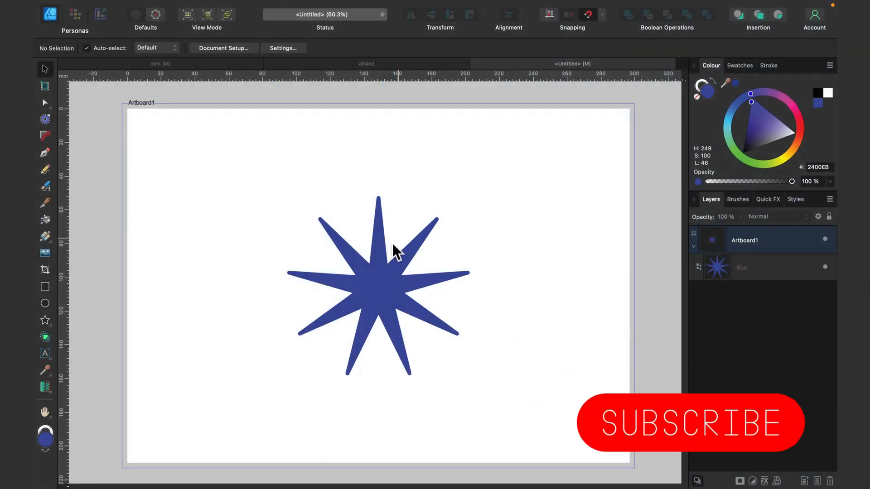
pyautogui.moveTo(392, 270)
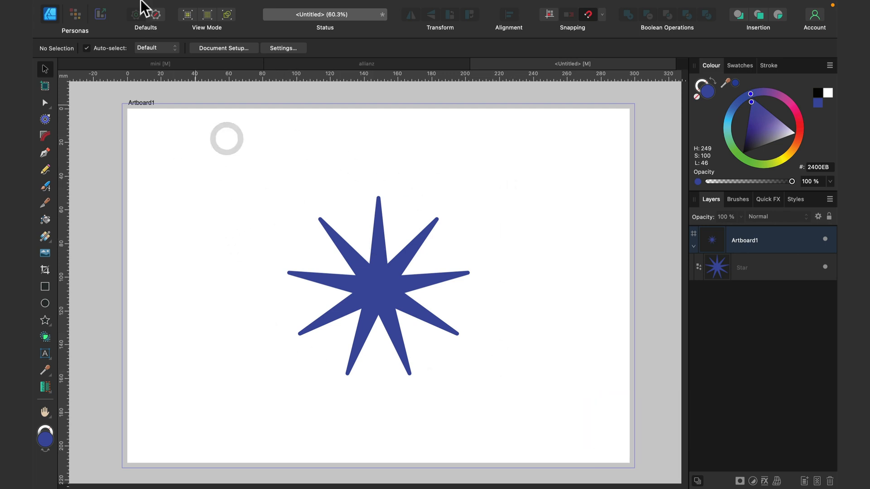
# Bring up File > Export for the star artboard and switch the format from JPEG to PNG
pyautogui.click(148, 7)
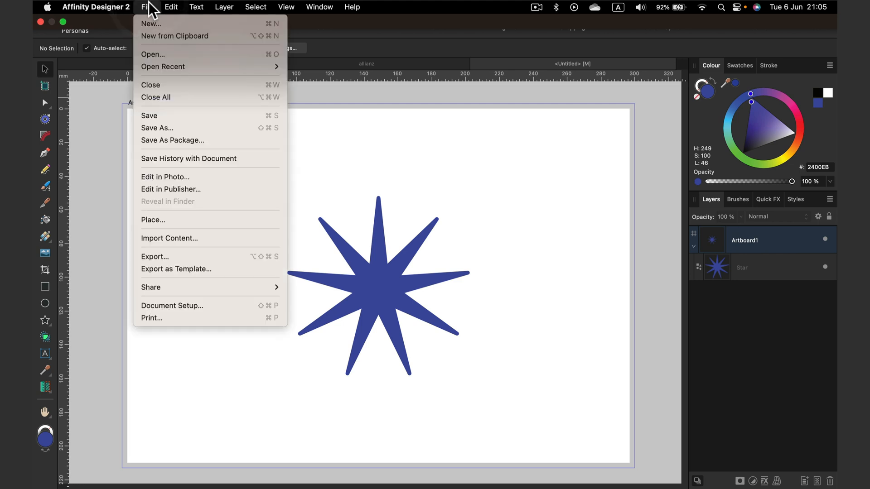
pyautogui.click(155, 257)
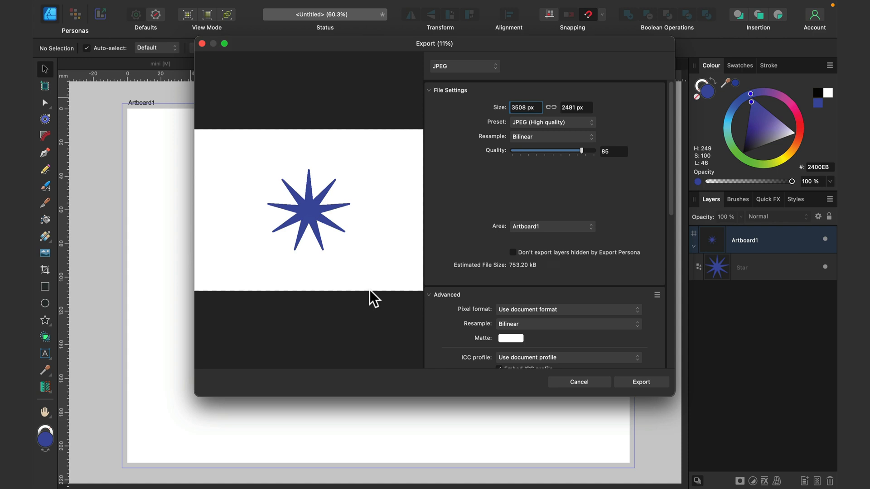
pyautogui.click(463, 66)
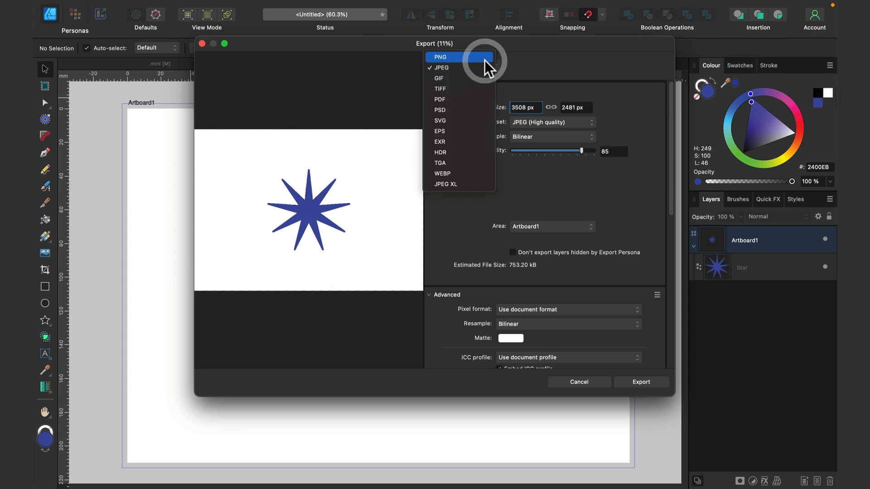
pyautogui.moveTo(474, 110)
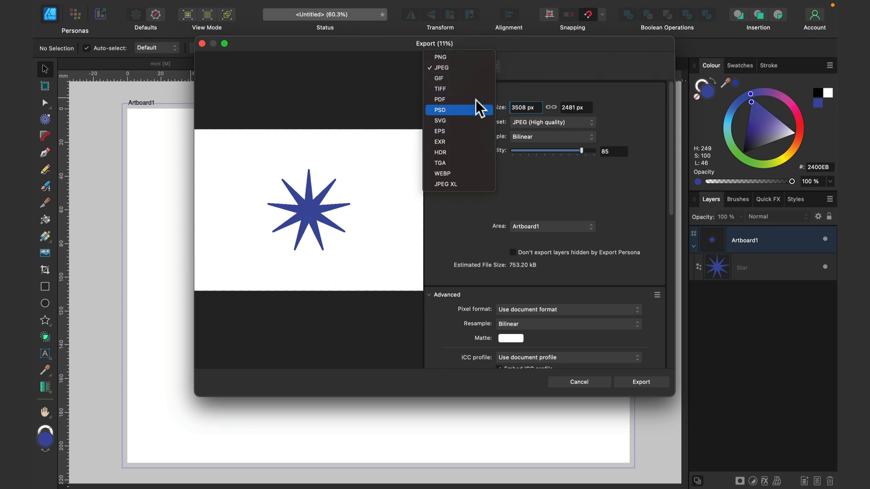
pyautogui.click(441, 56)
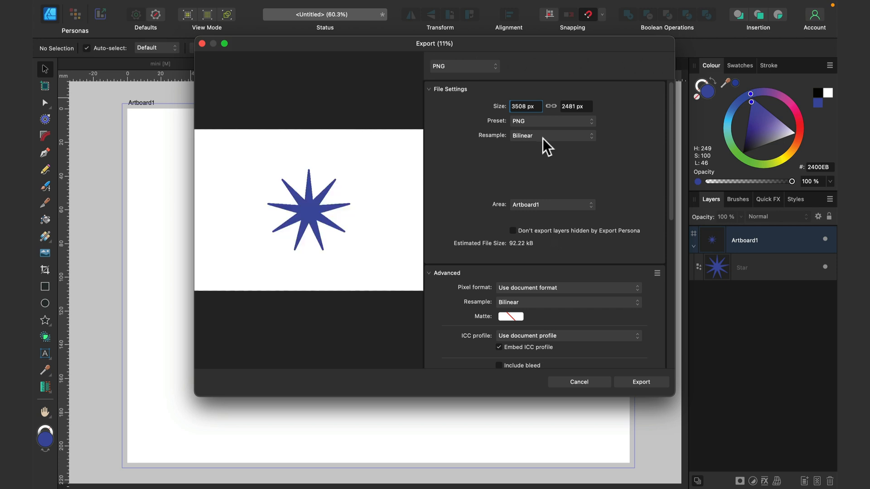
pyautogui.moveTo(382, 236)
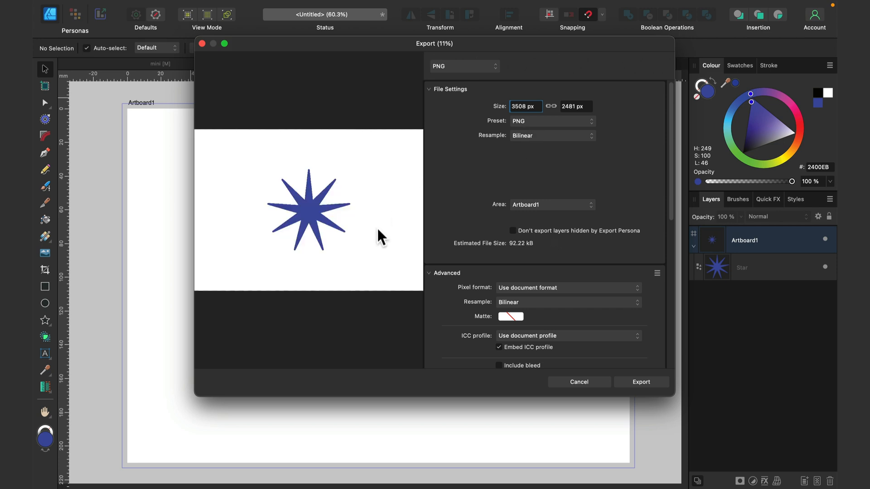
pyautogui.moveTo(410, 265)
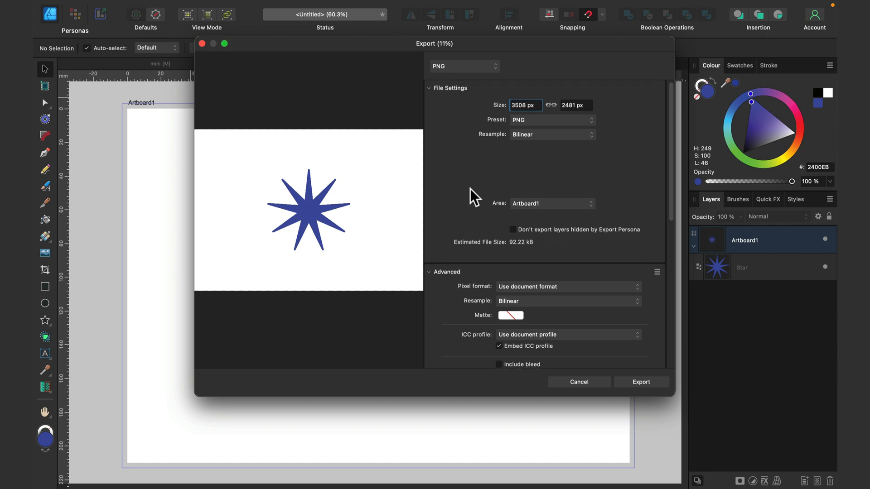
pyautogui.scroll(-3)
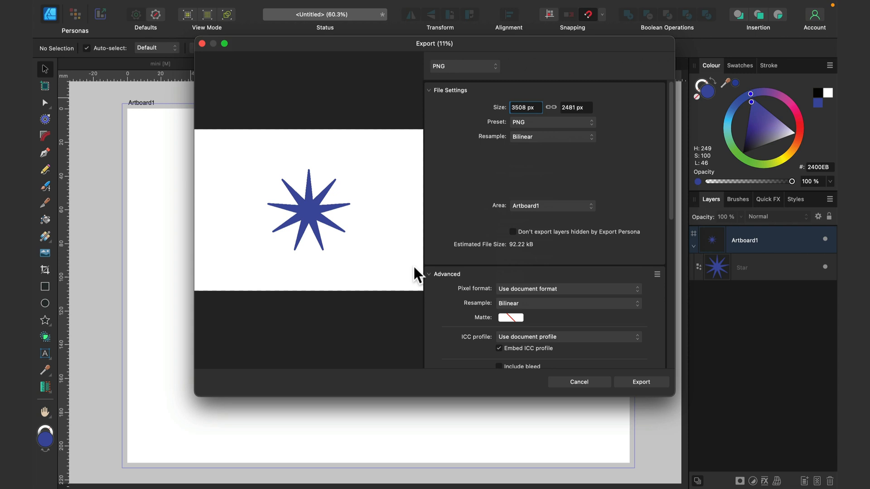
# Cancel, select the star, and reopen Export with Area set to Selection Only
pyautogui.click(578, 381)
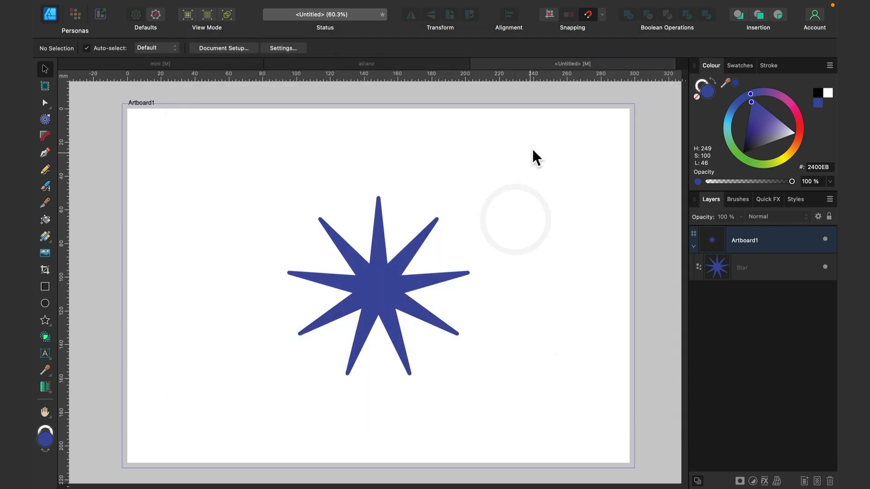
pyautogui.moveTo(536, 150); pyautogui.dragTo(230, 413)
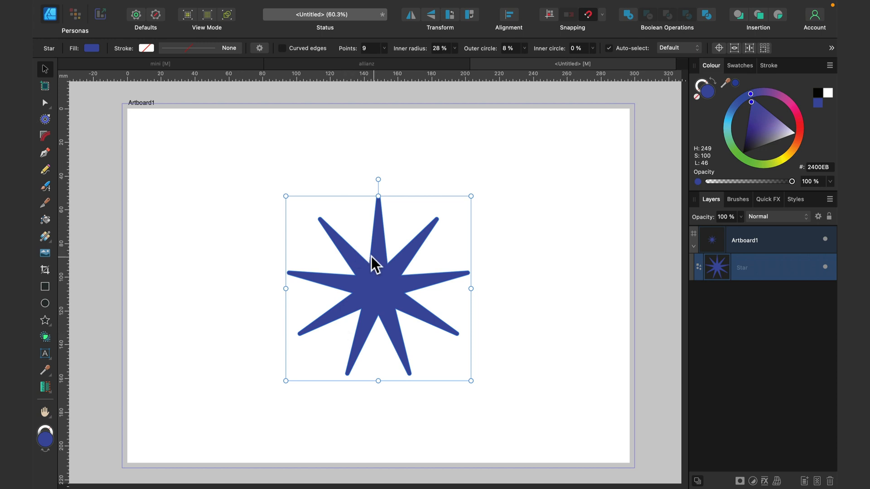
pyautogui.click(147, 6)
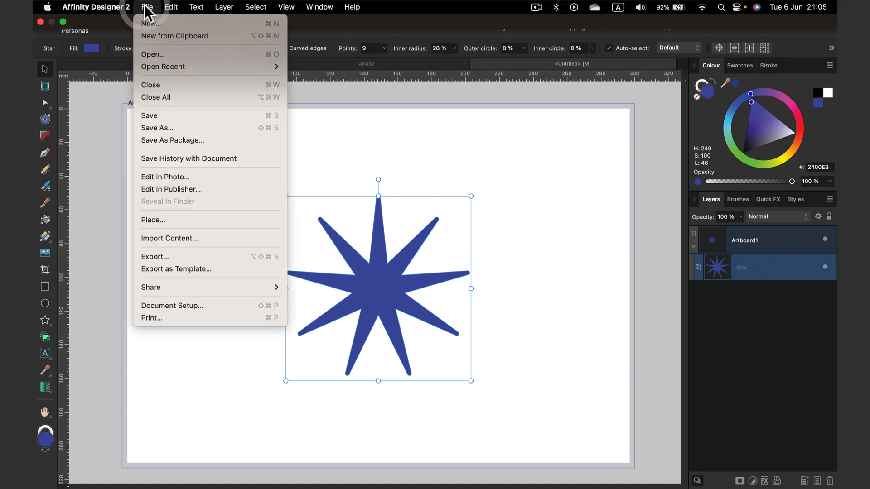
pyautogui.click(154, 256)
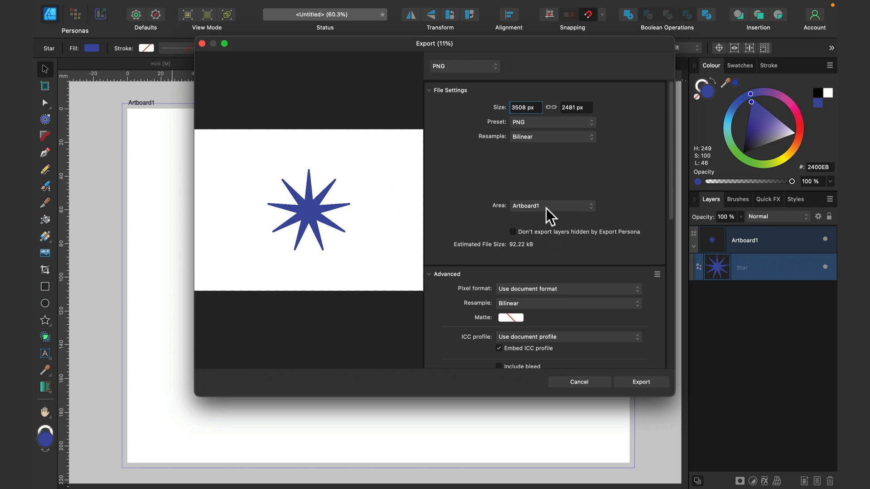
pyautogui.click(552, 206)
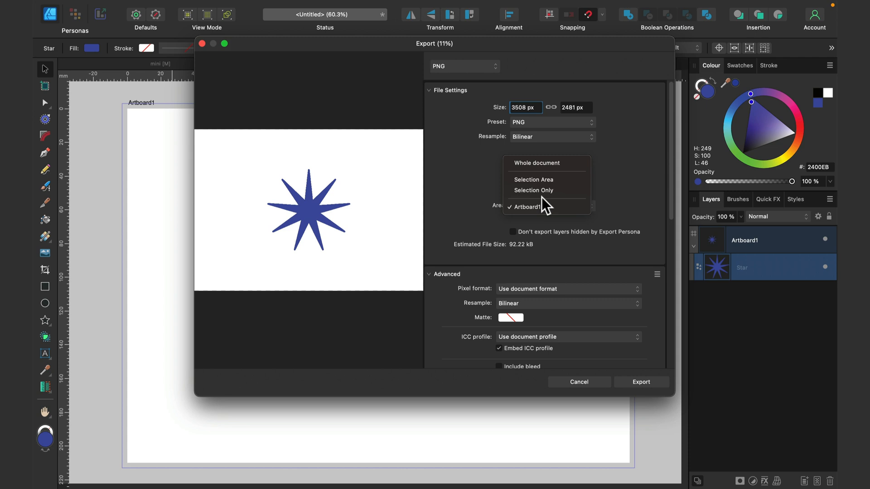
pyautogui.moveTo(545, 190)
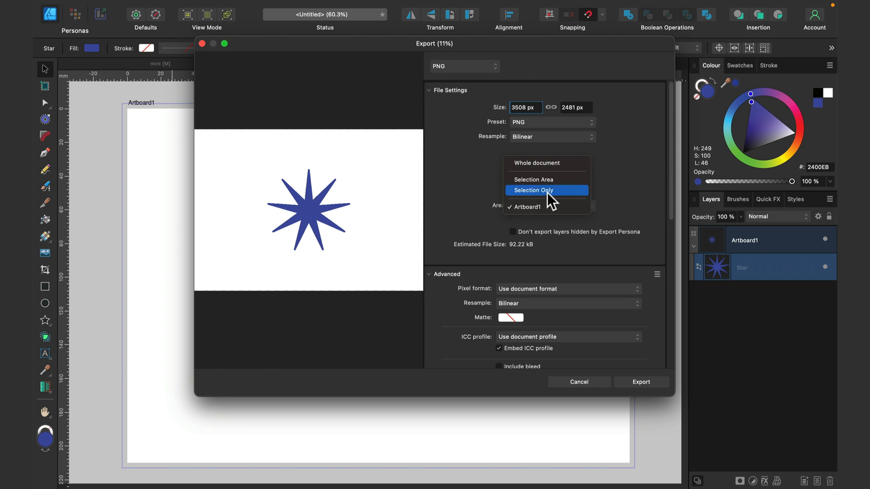
pyautogui.click(534, 190)
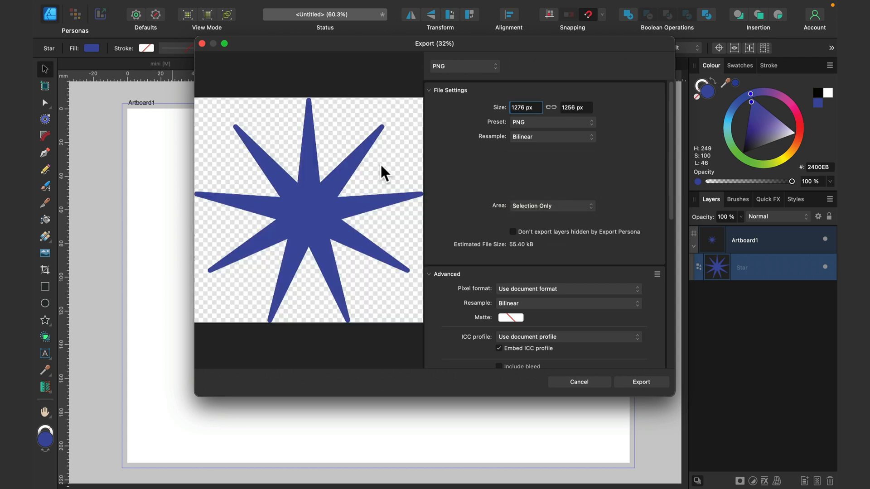
pyautogui.moveTo(280, 169)
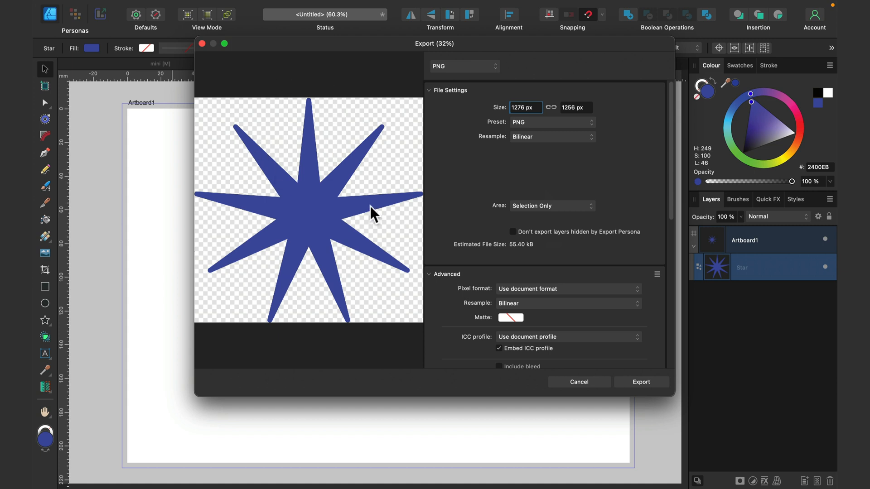
pyautogui.moveTo(394, 170)
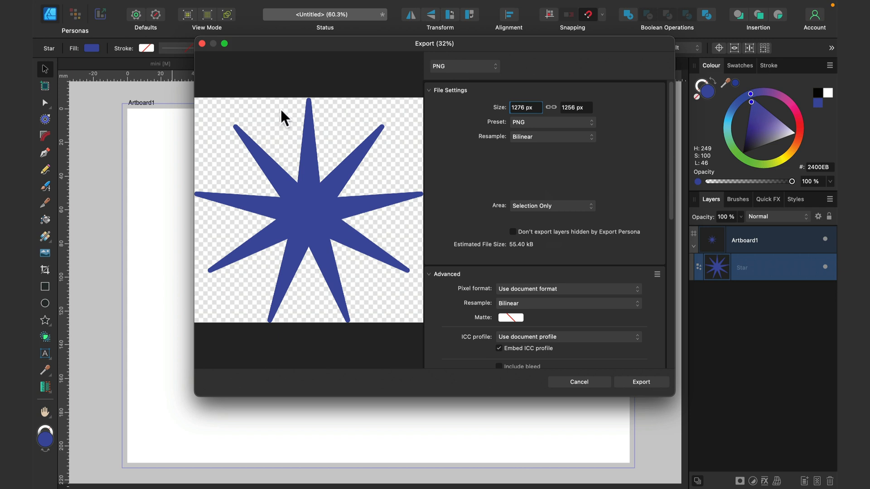
pyautogui.moveTo(284, 121)
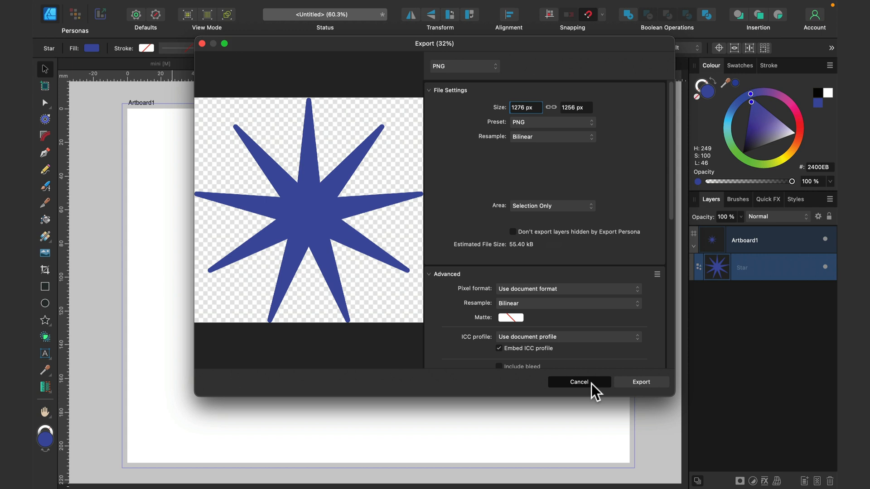
# Cancel the export and enable Transparent background on the Document Setup Colour tab
pyautogui.click(578, 382)
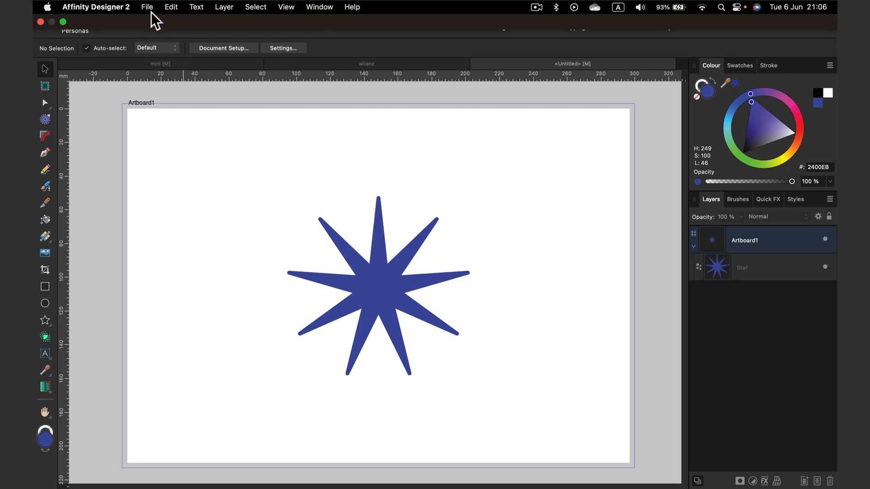
pyautogui.click(147, 6)
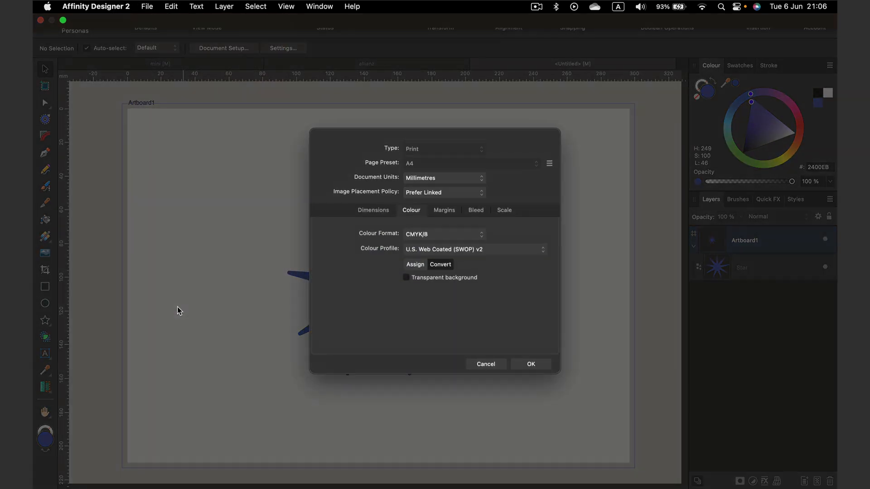
pyautogui.click(372, 209)
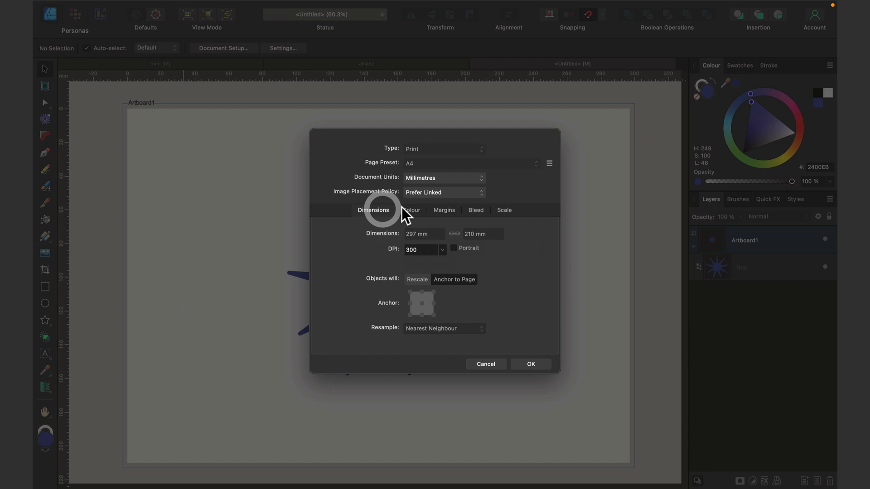
pyautogui.click(411, 209)
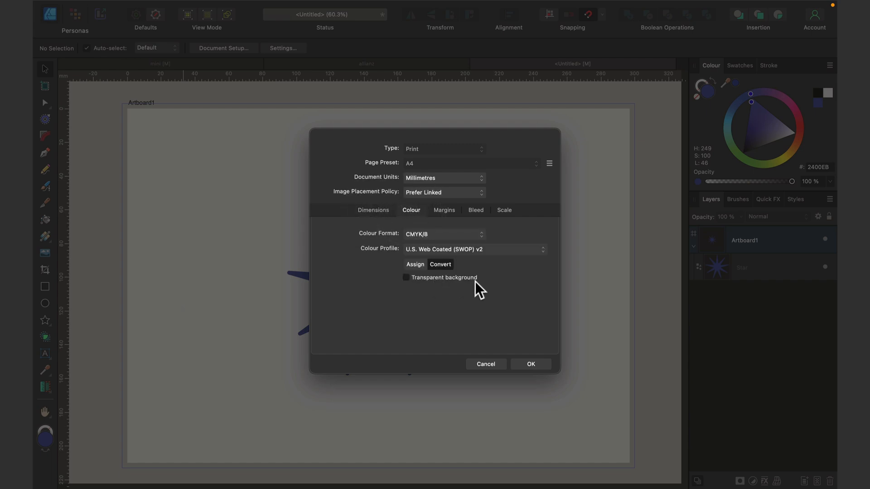
pyautogui.click(406, 277)
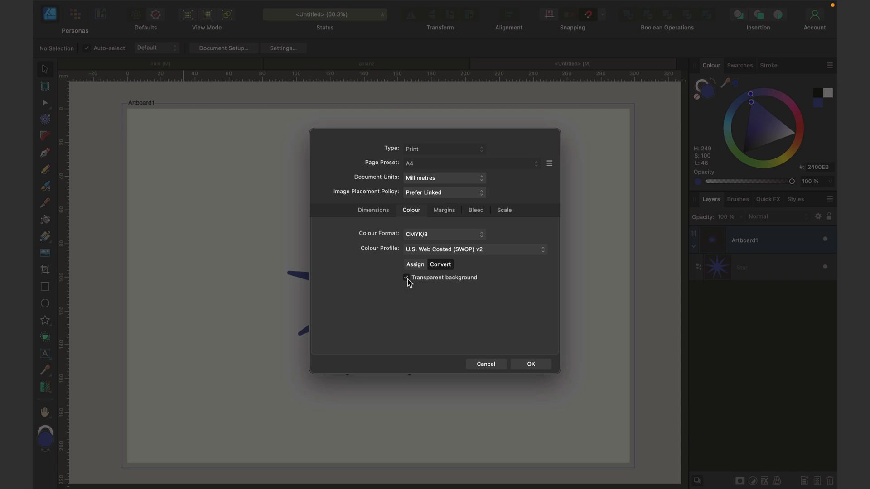
pyautogui.click(530, 364)
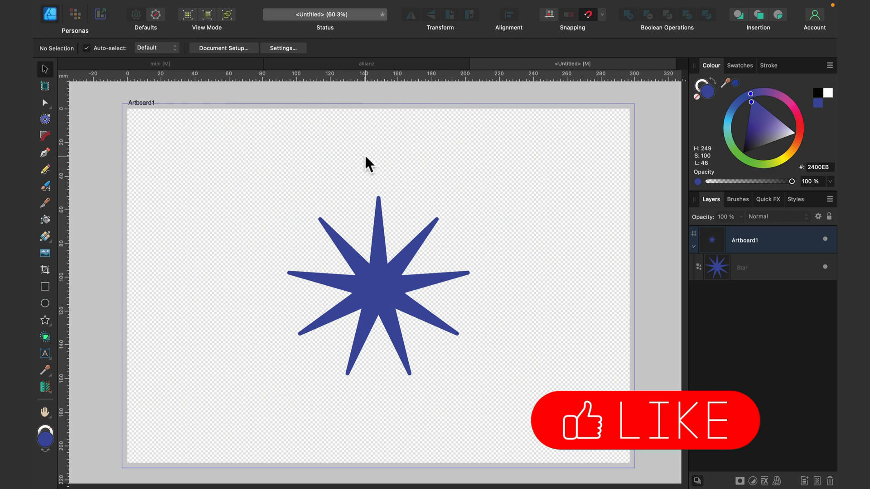
pyautogui.moveTo(269, 141)
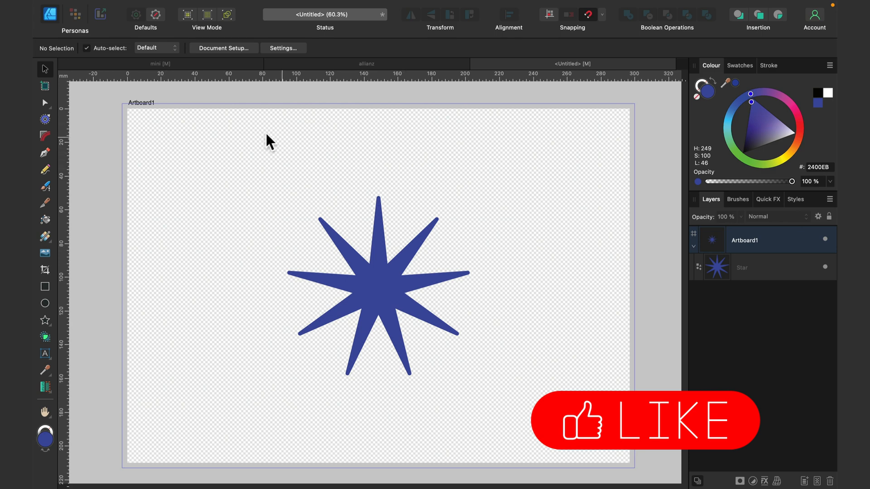
# Preview the whole-artboard PNG export on transparency, then cancel it
pyautogui.click(147, 6)
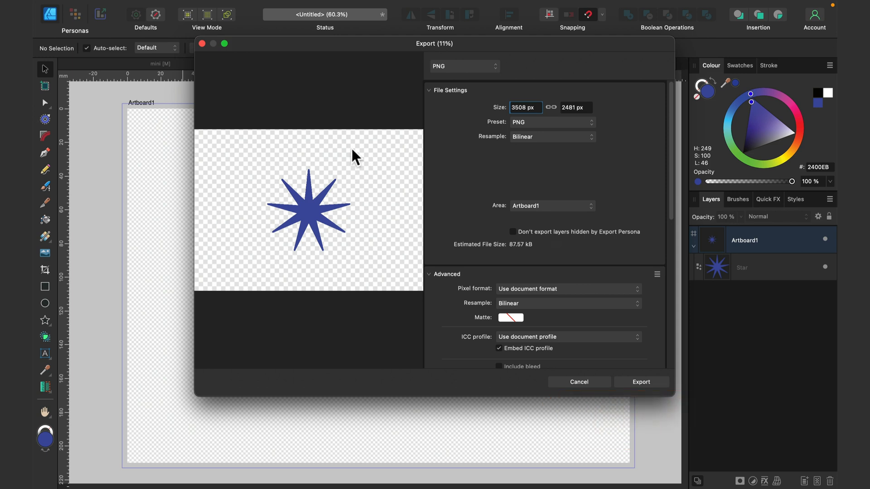
pyautogui.moveTo(444, 93)
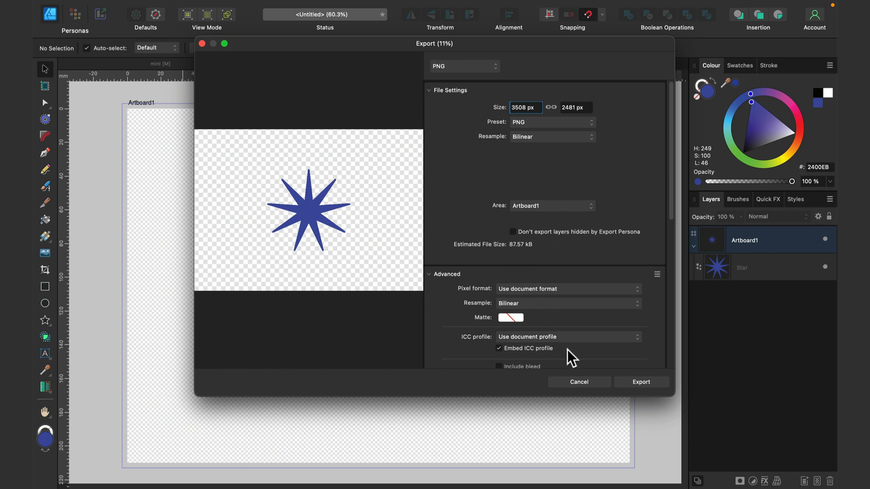
pyautogui.moveTo(234, 294)
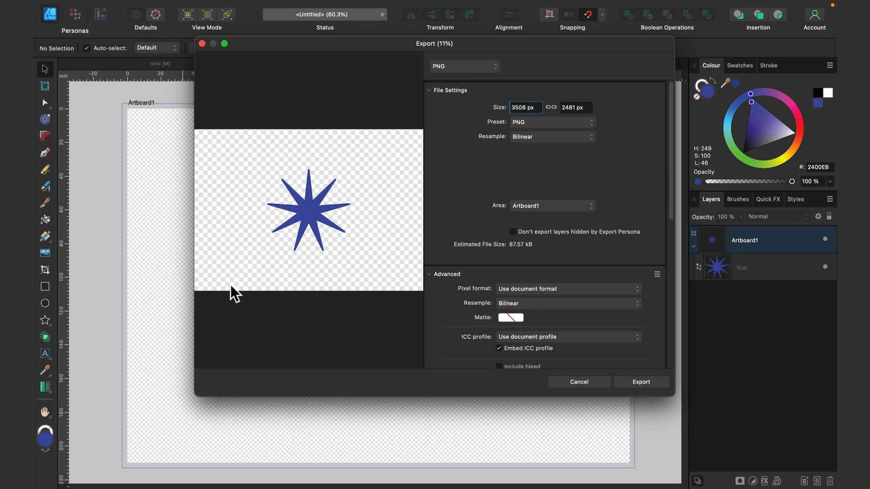
pyautogui.moveTo(359, 283)
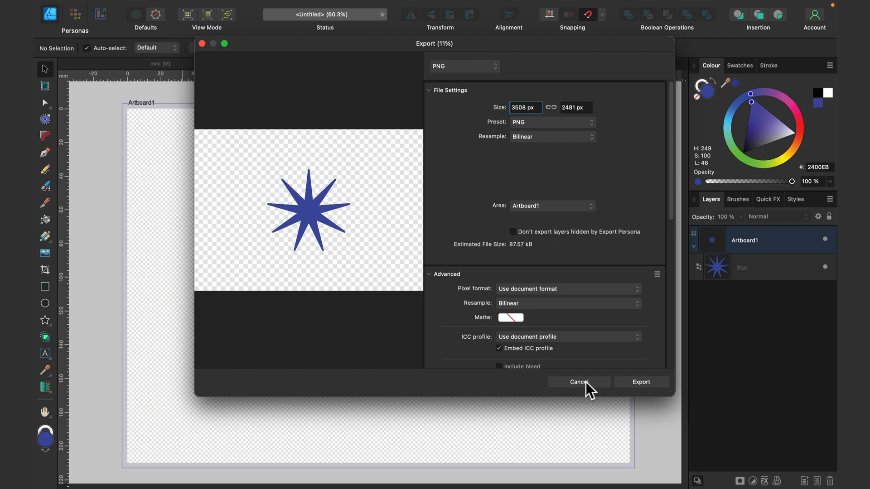
pyautogui.click(578, 381)
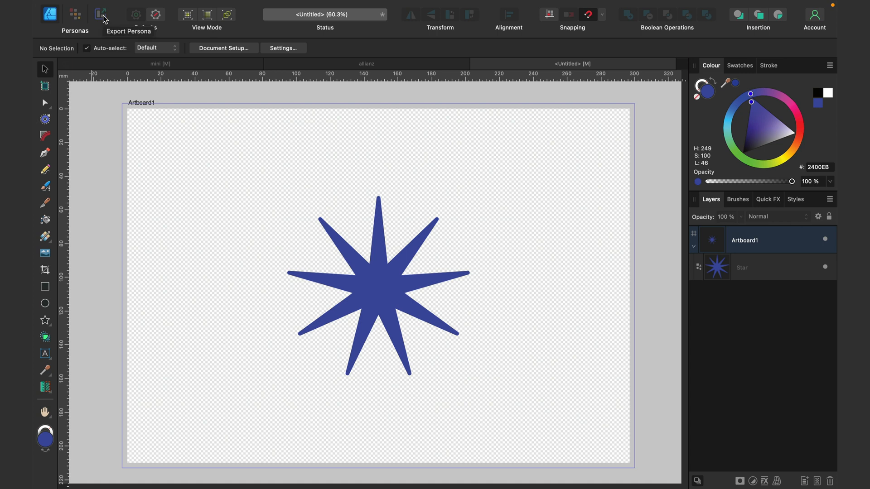
pyautogui.click(101, 13)
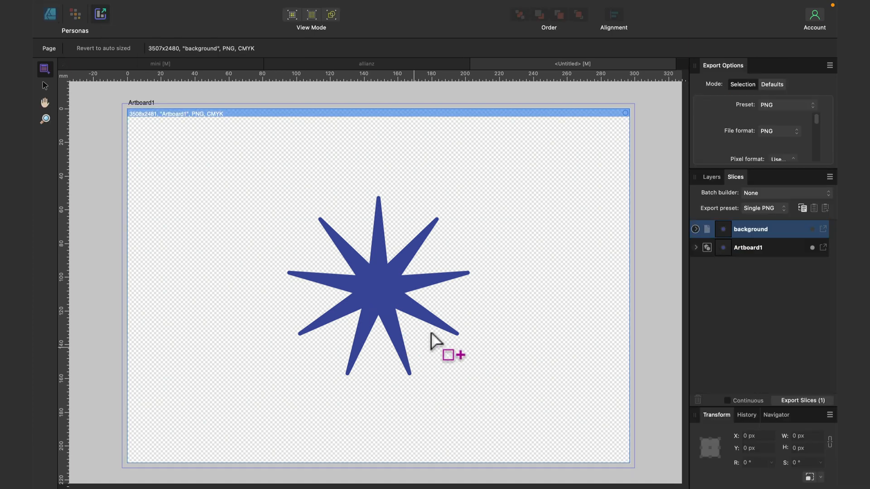
pyautogui.moveTo(438, 311)
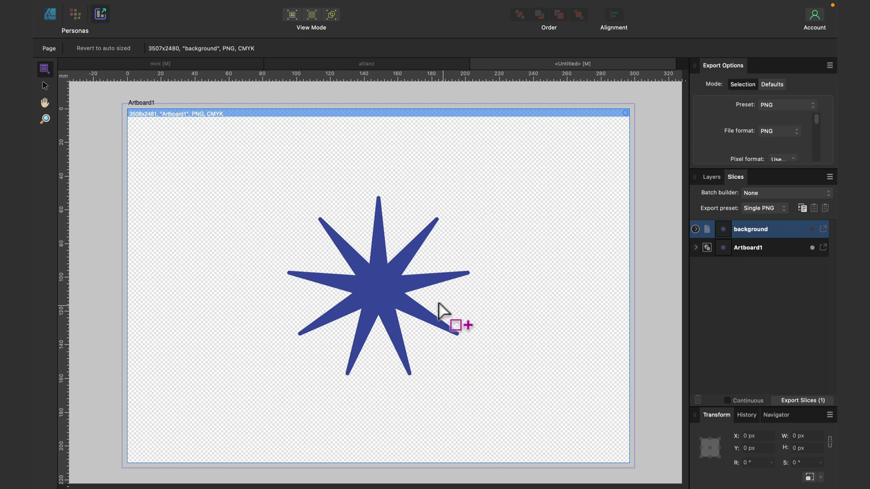
pyautogui.moveTo(186, 161)
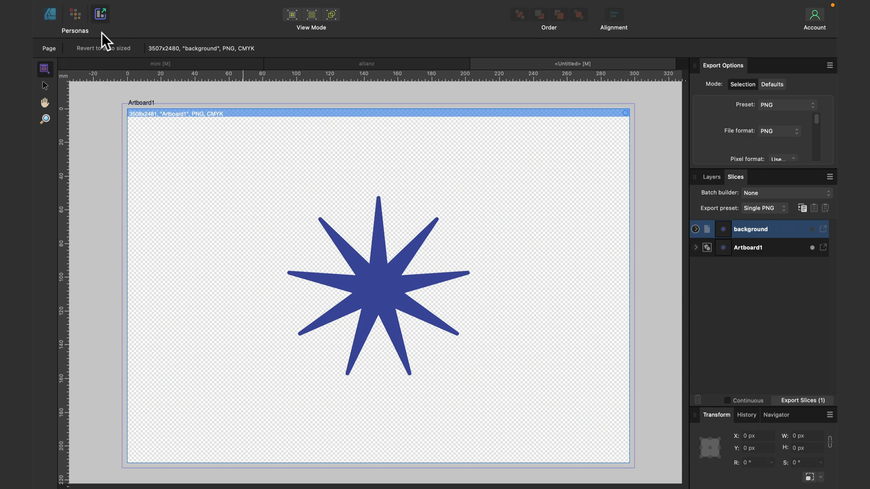
pyautogui.click(100, 14)
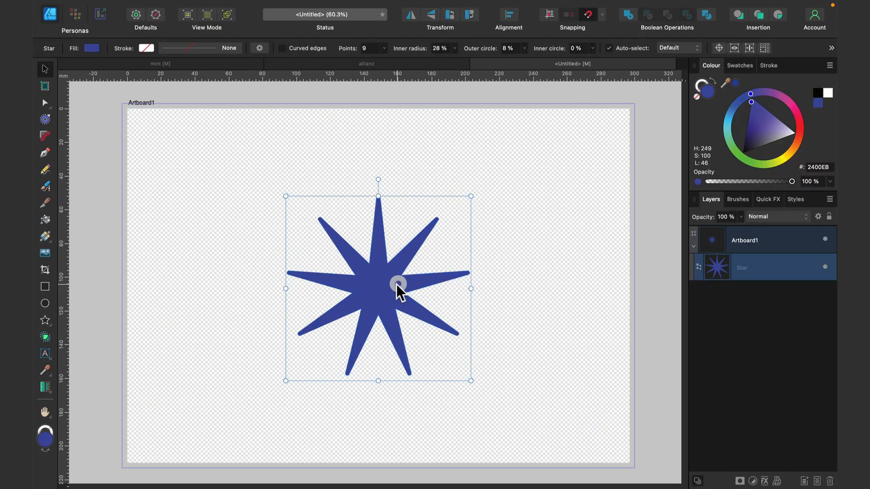
# Drag the star to the left and pick the Heart tool for the right side
pyautogui.moveTo(399, 288); pyautogui.dragTo(287, 288)
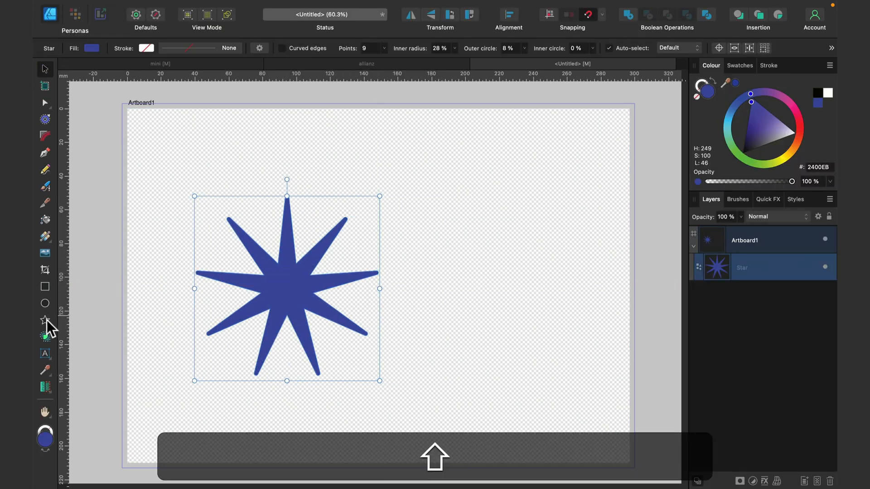
pyautogui.click(45, 320)
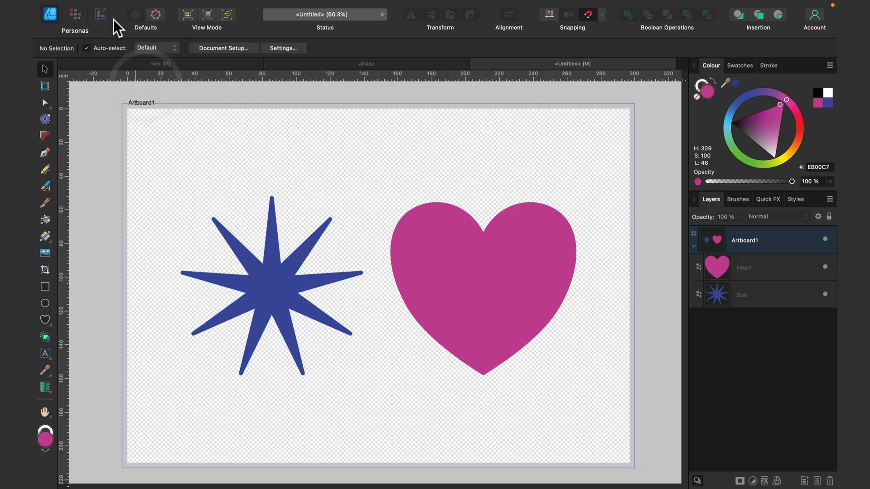
# Untick Transparent background in Document Setup so the artboard is white again
pyautogui.click(147, 7)
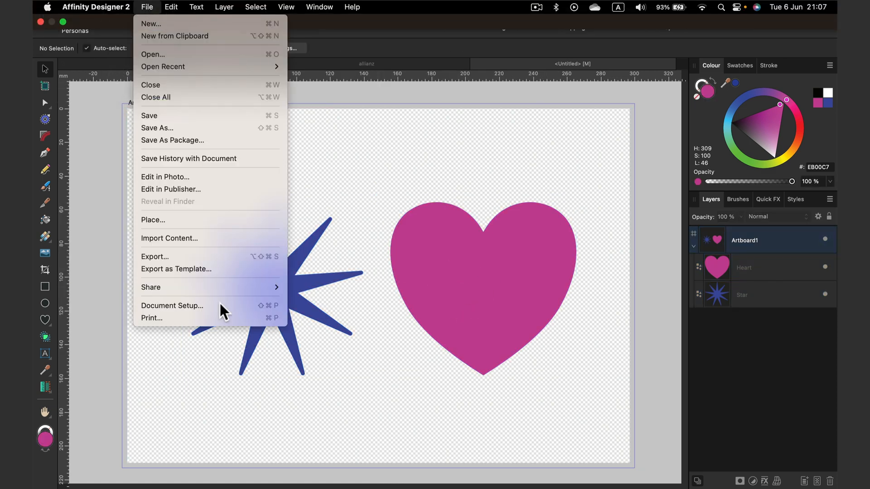
pyautogui.moveTo(191, 305)
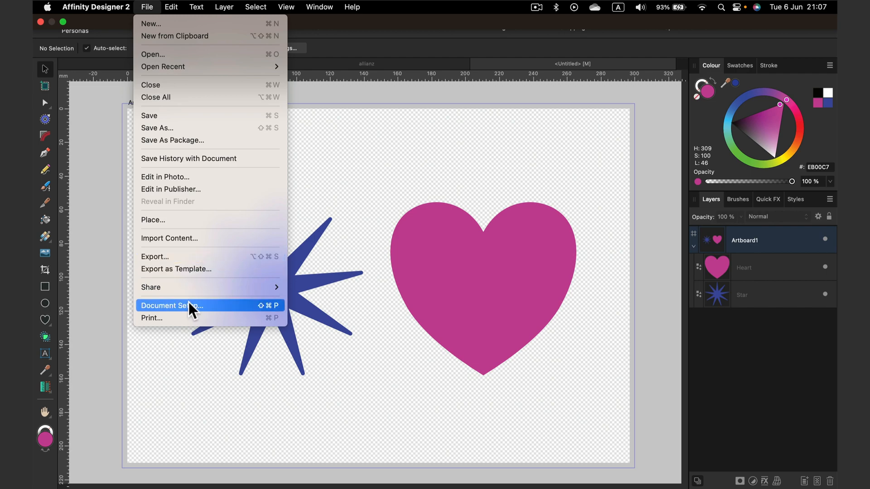
pyautogui.click(172, 306)
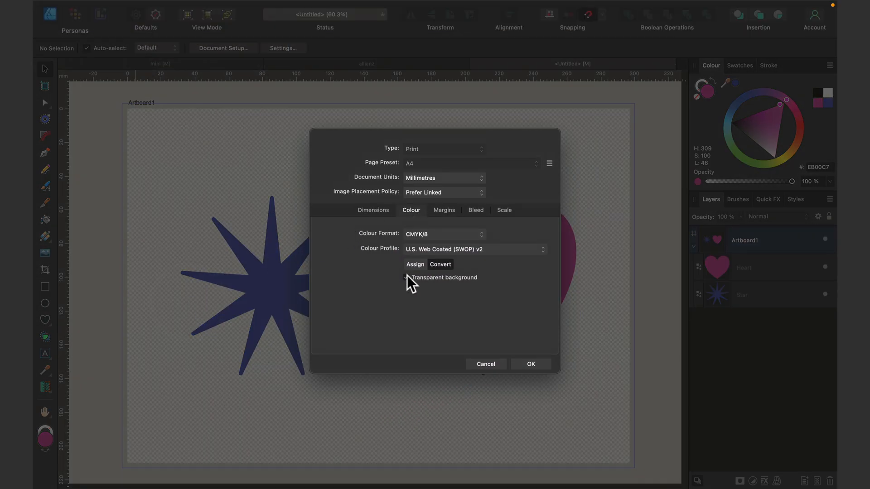
pyautogui.click(531, 364)
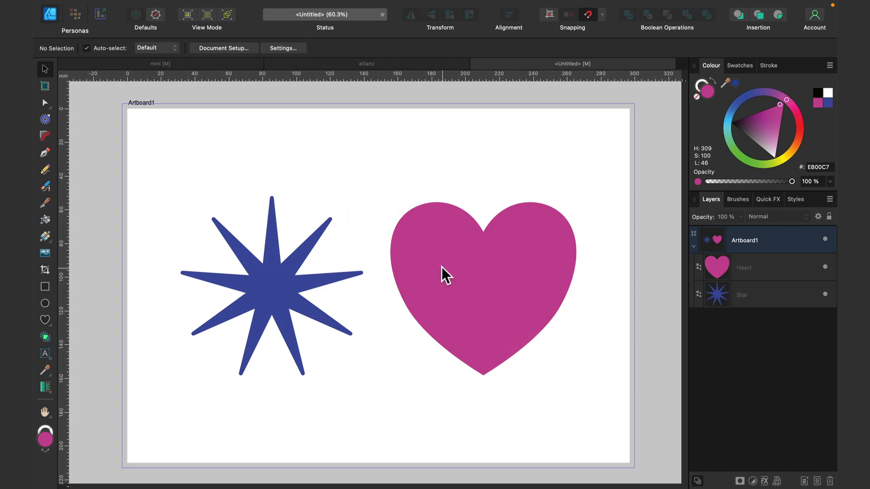
pyautogui.moveTo(101, 13)
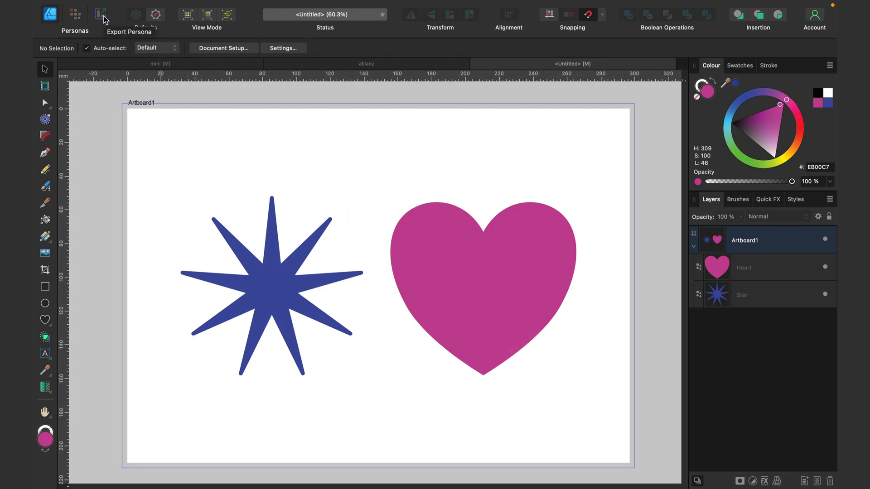
# Enter Export Persona, select the background and Artboard1 slices, and show the Layers list
pyautogui.click(100, 14)
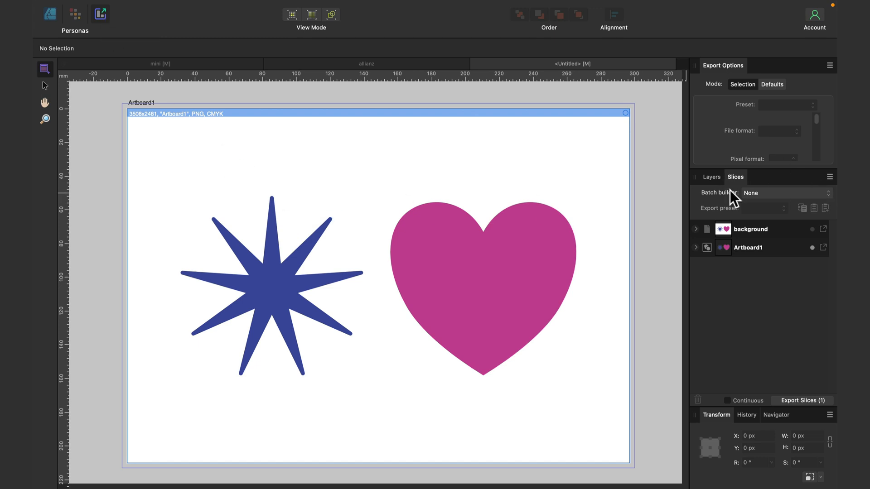
pyautogui.moveTo(740, 264)
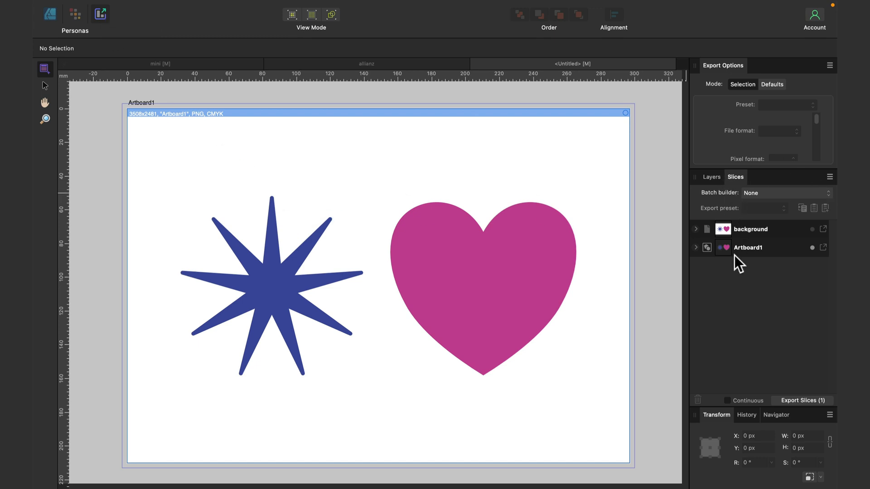
pyautogui.click(751, 229)
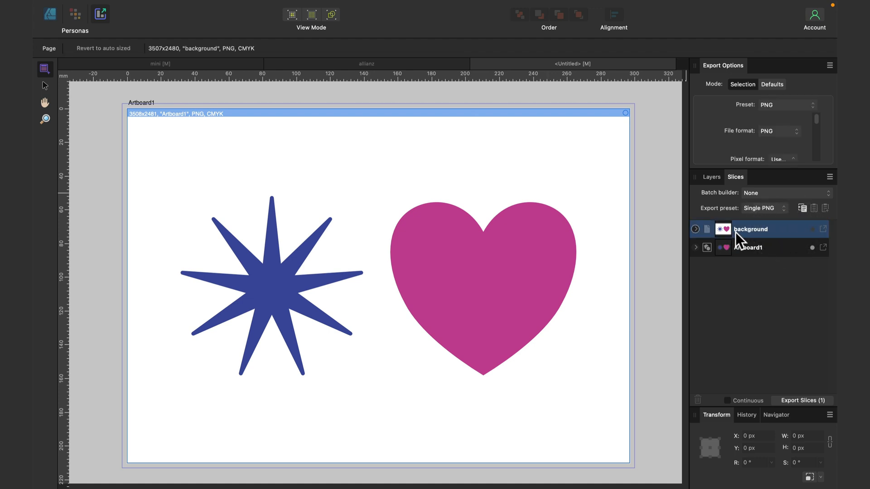
pyautogui.click(748, 247)
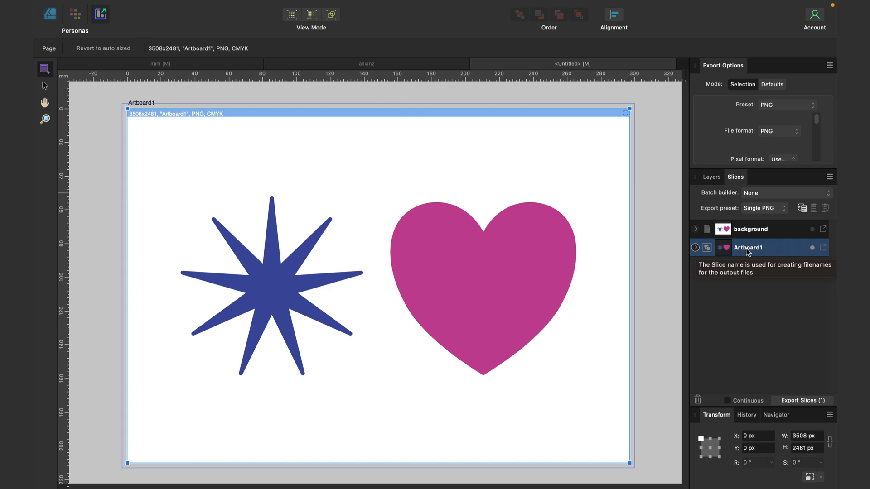
pyautogui.click(711, 177)
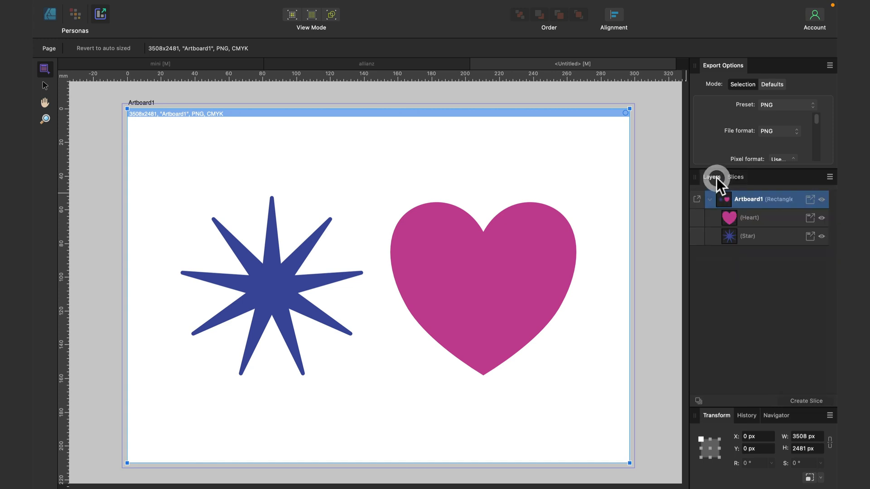
# Select the Heart and Star layers, create slices from them, and select the new slices together
pyautogui.click(746, 236)
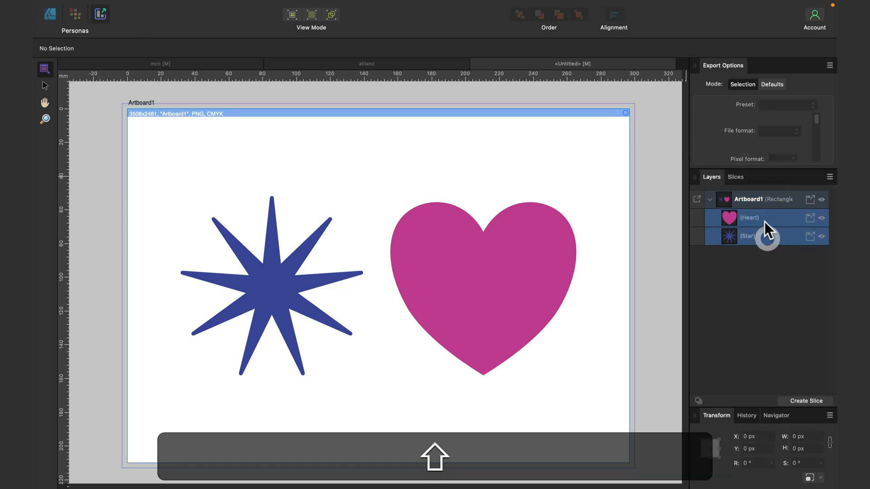
pyautogui.click(750, 218)
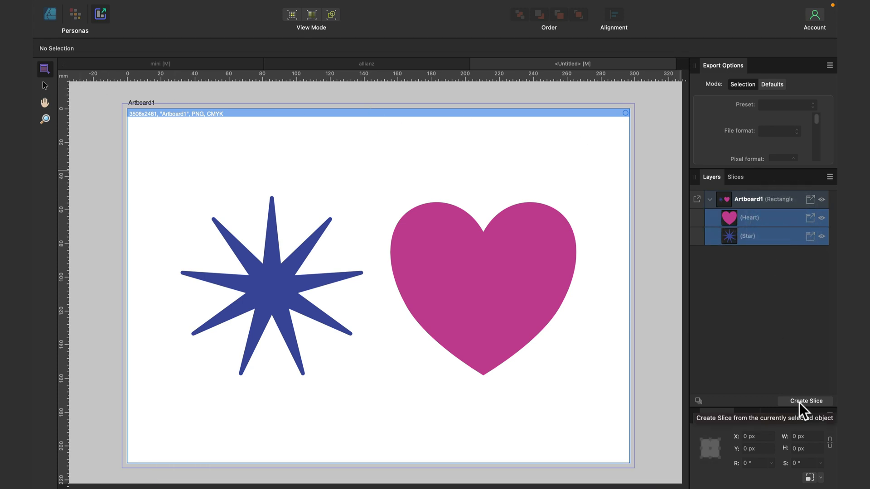
pyautogui.click(805, 401)
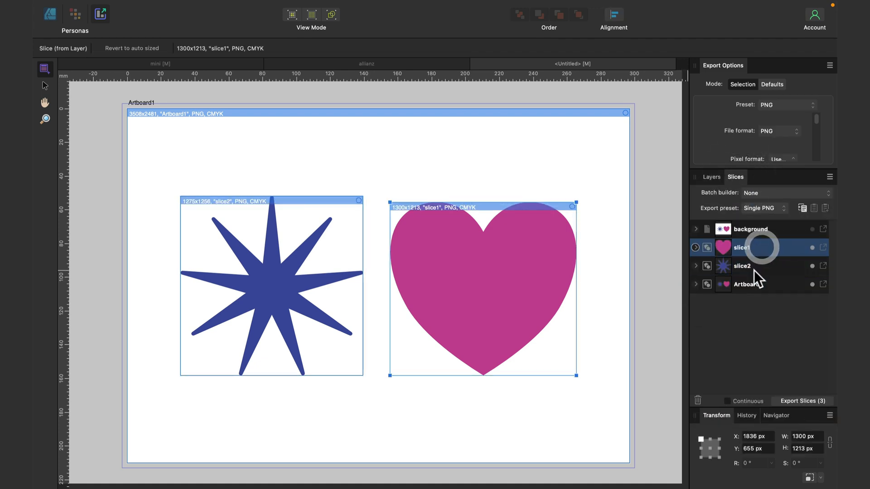
pyautogui.click(750, 229)
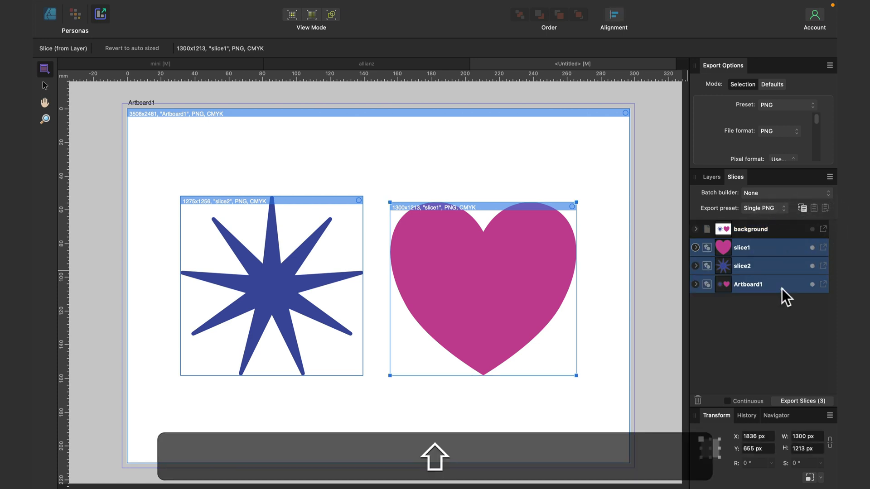
# Choose the PNG preset for slice1, slice2 and Artboard1
pyautogui.click(787, 104)
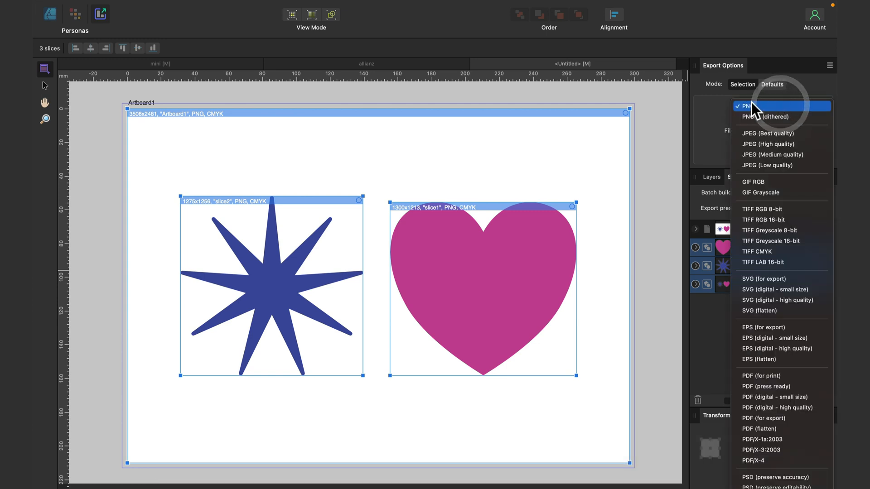
pyautogui.click(746, 106)
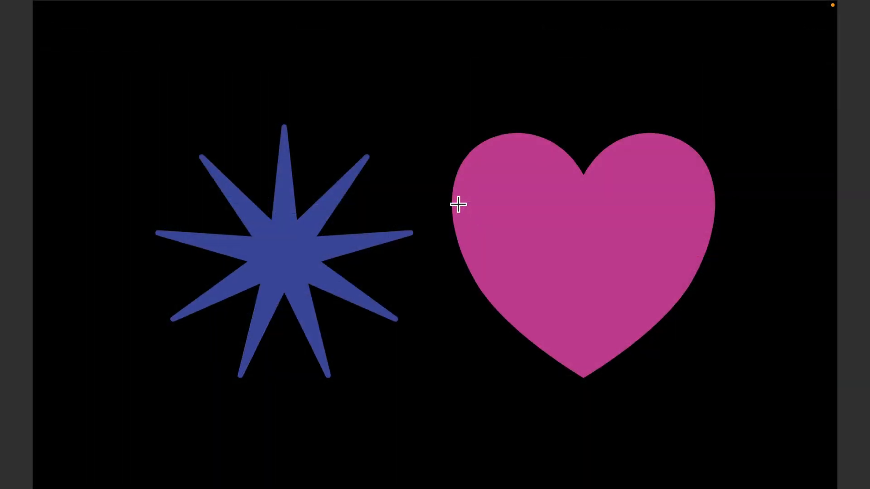
pyautogui.moveTo(676, 151)
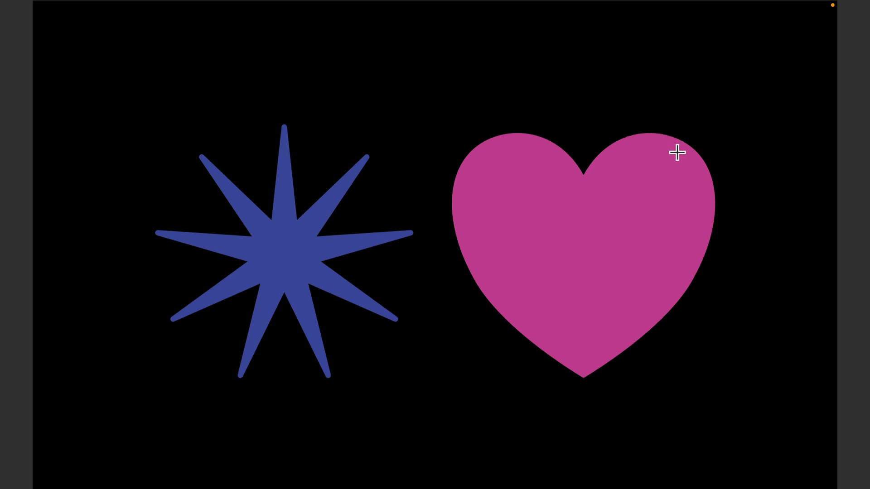